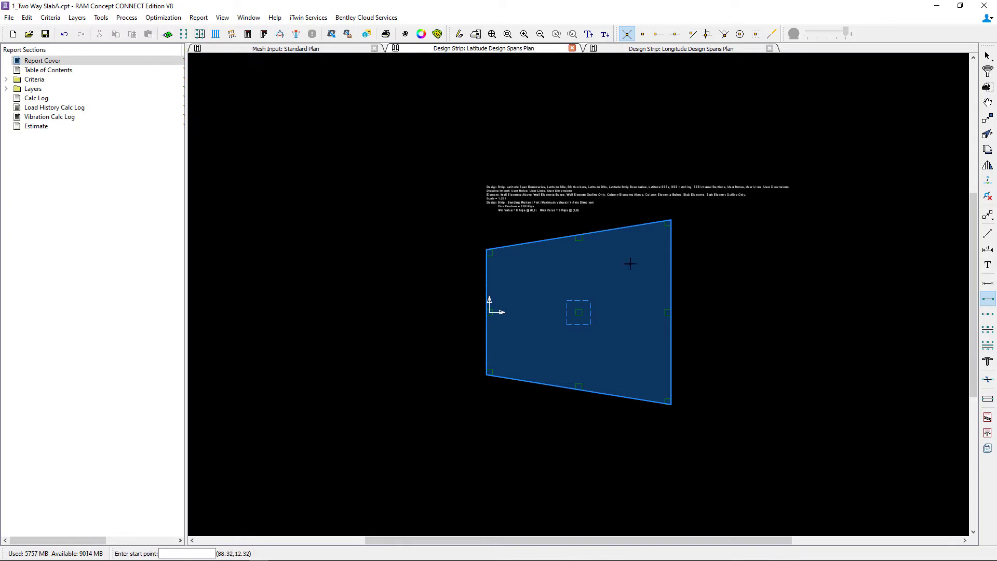
pyautogui.moveTo(561, 311)
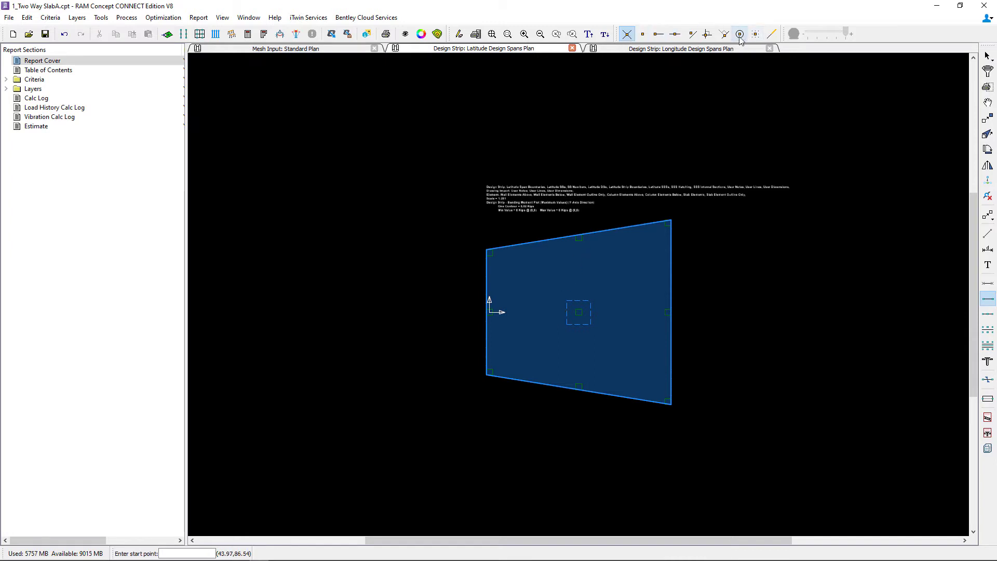
pyautogui.moveTo(670, 32)
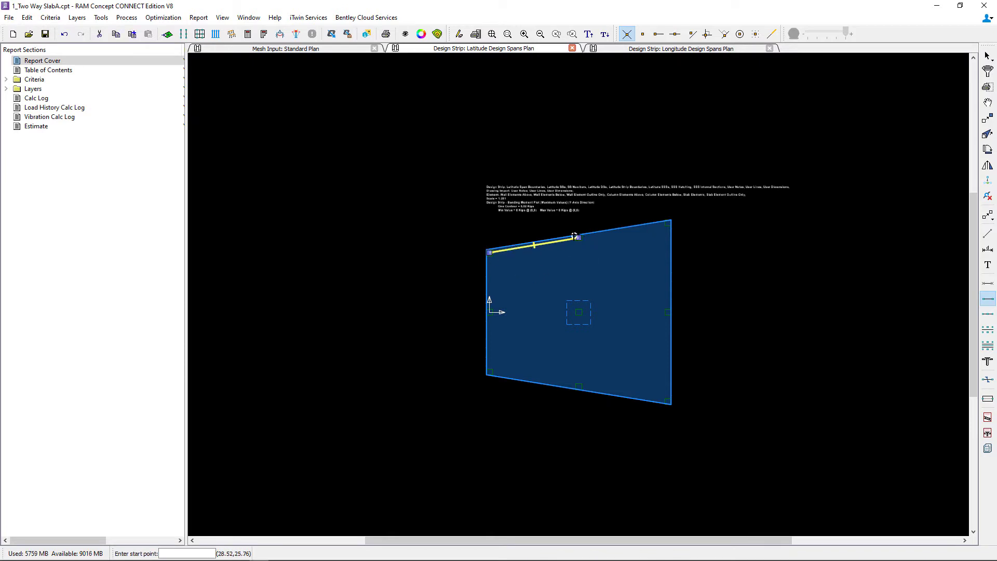
# Draw the latitude spans along the slab's top edge and bottom edge
pyautogui.click(574, 237)
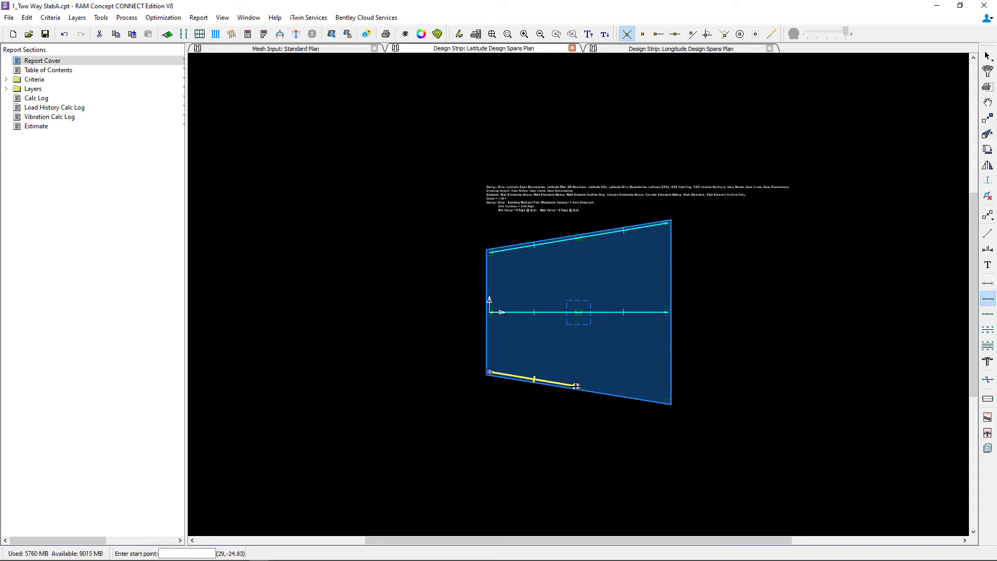
pyautogui.click(574, 386)
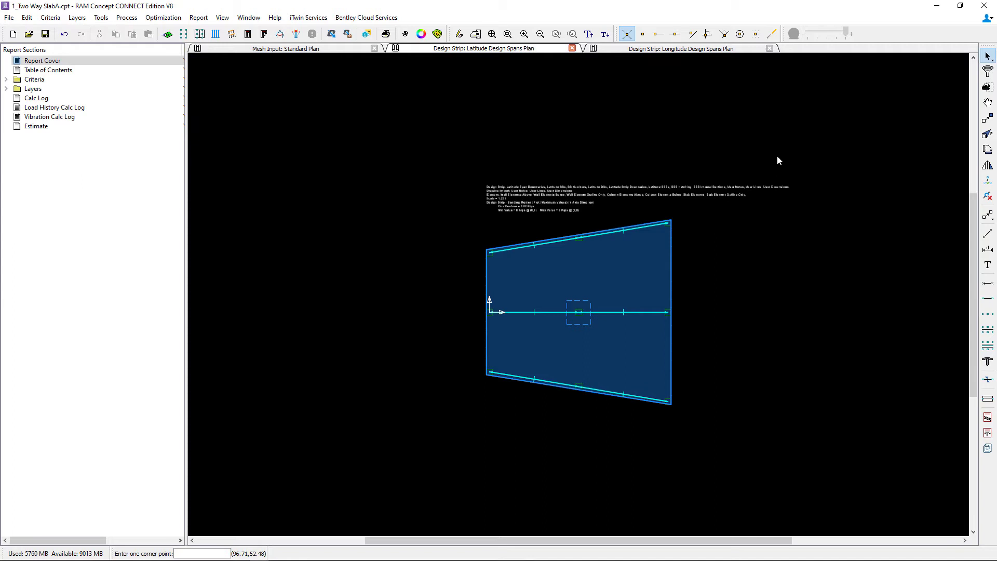
pyautogui.moveTo(772, 172)
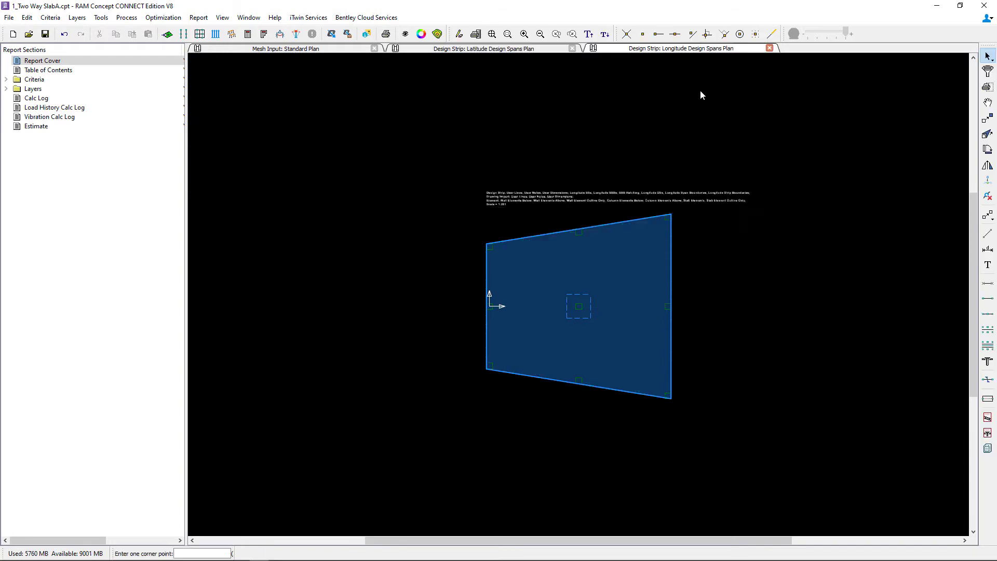
pyautogui.moveTo(748, 169)
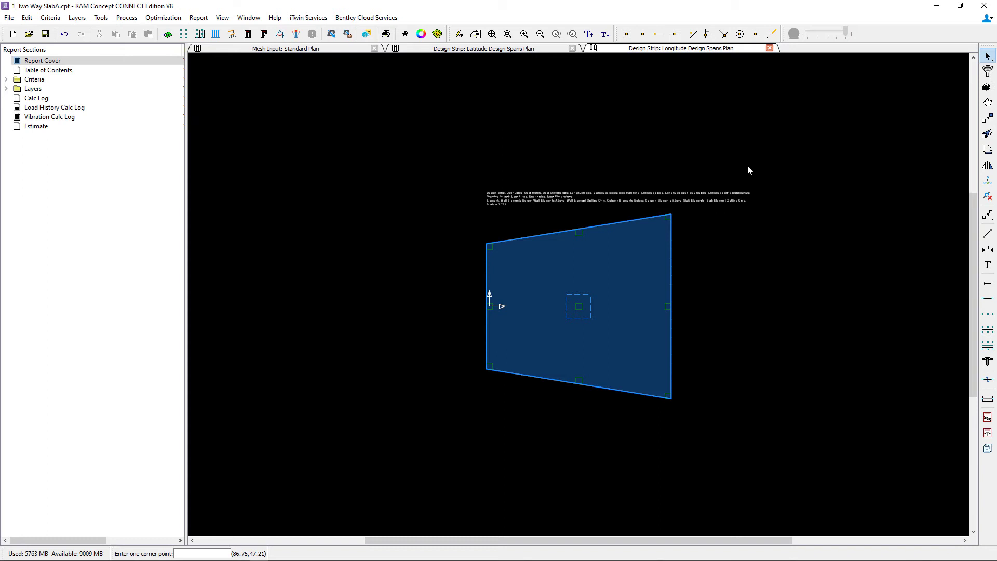
pyautogui.moveTo(318, 177)
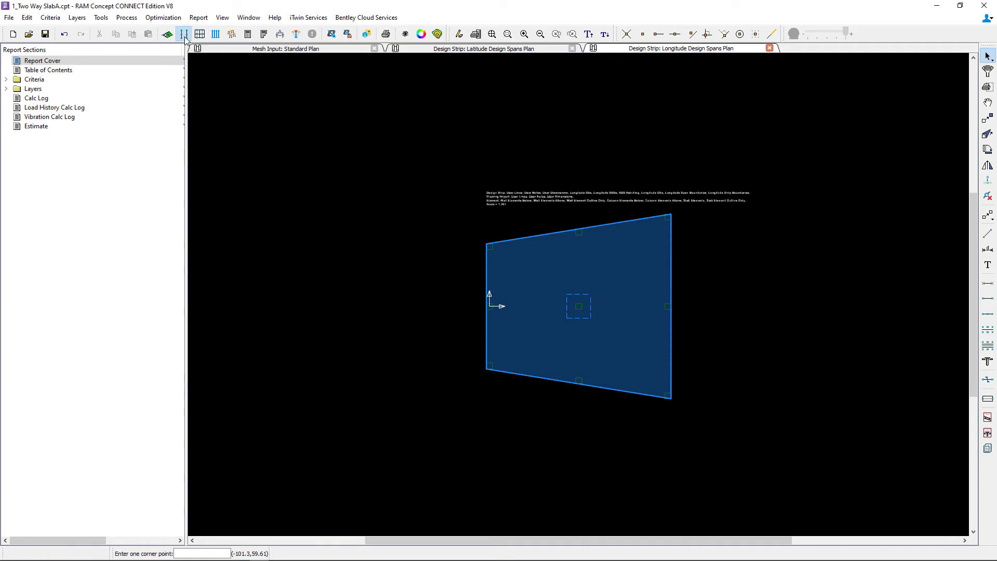
# Generate Longitude spans oriented along the y-axis across the slab
pyautogui.click(184, 33)
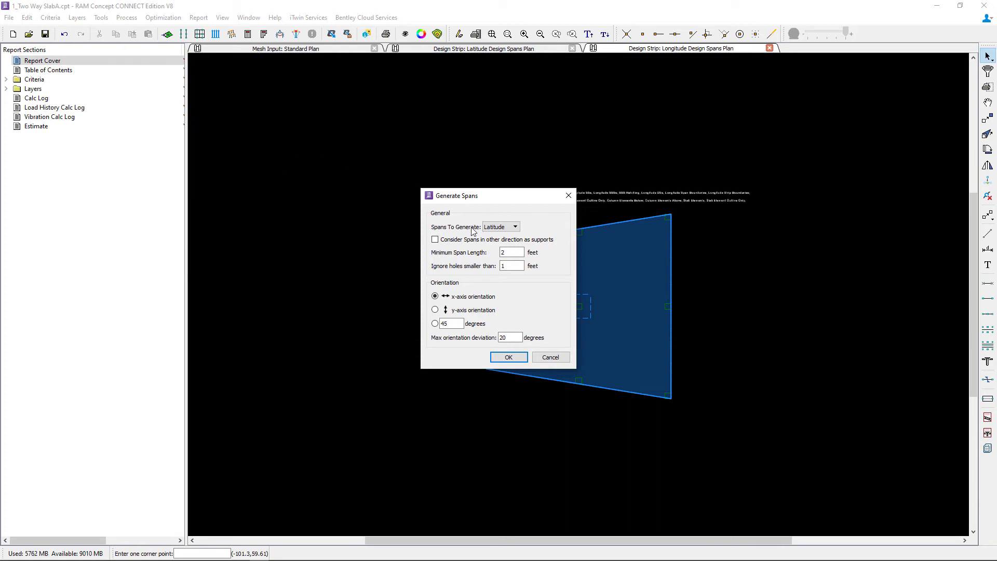
pyautogui.click(515, 227)
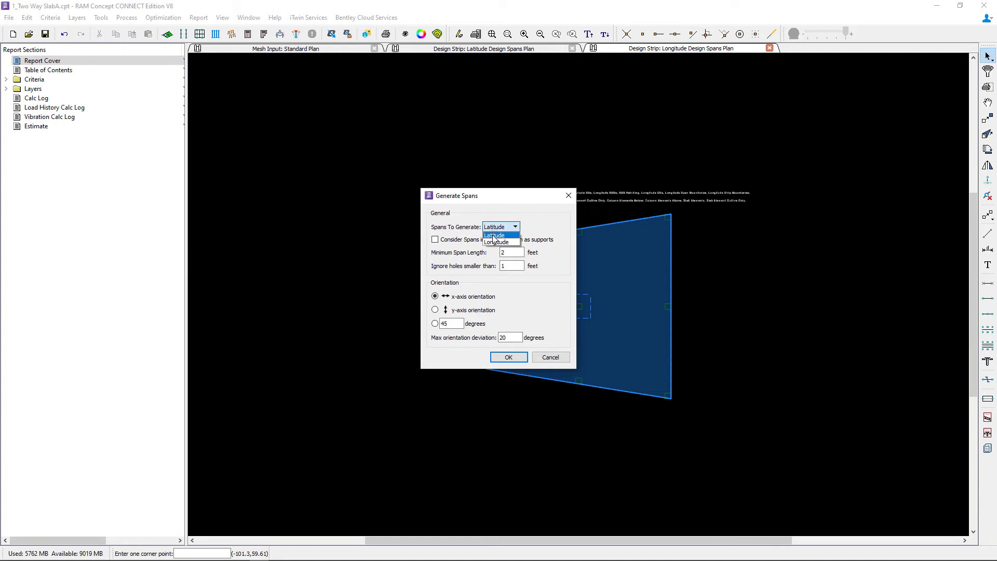
pyautogui.click(497, 242)
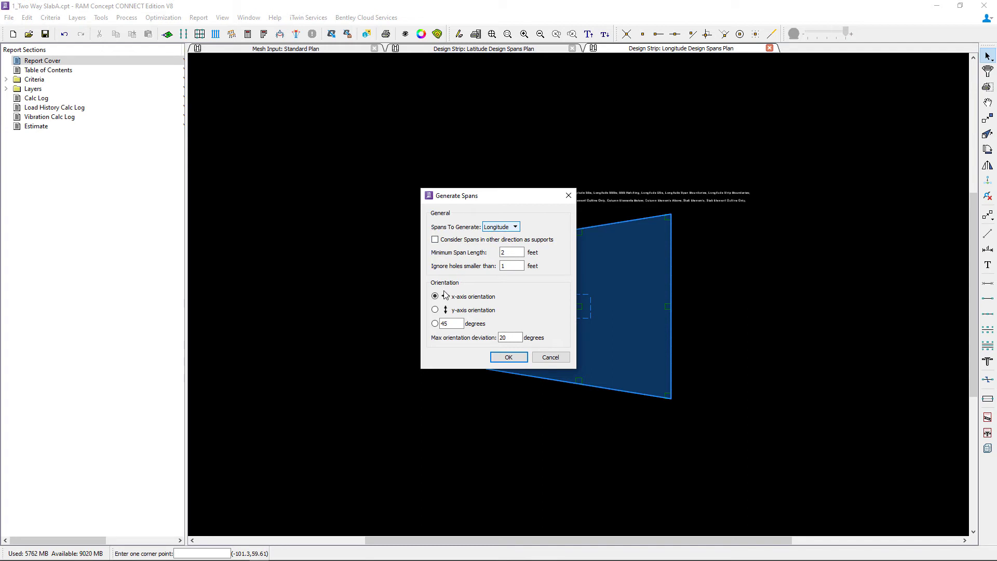
pyautogui.click(435, 309)
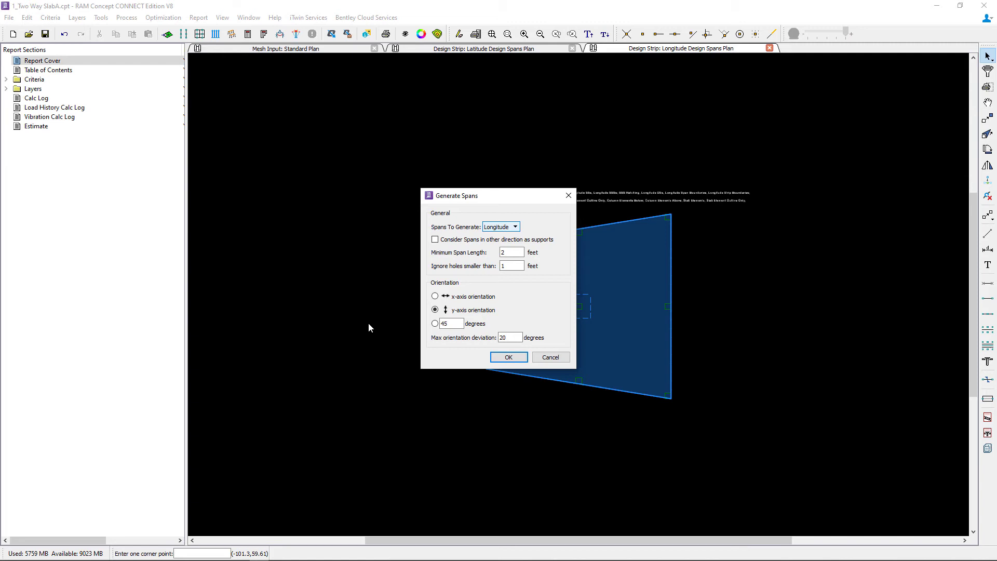
pyautogui.click(507, 356)
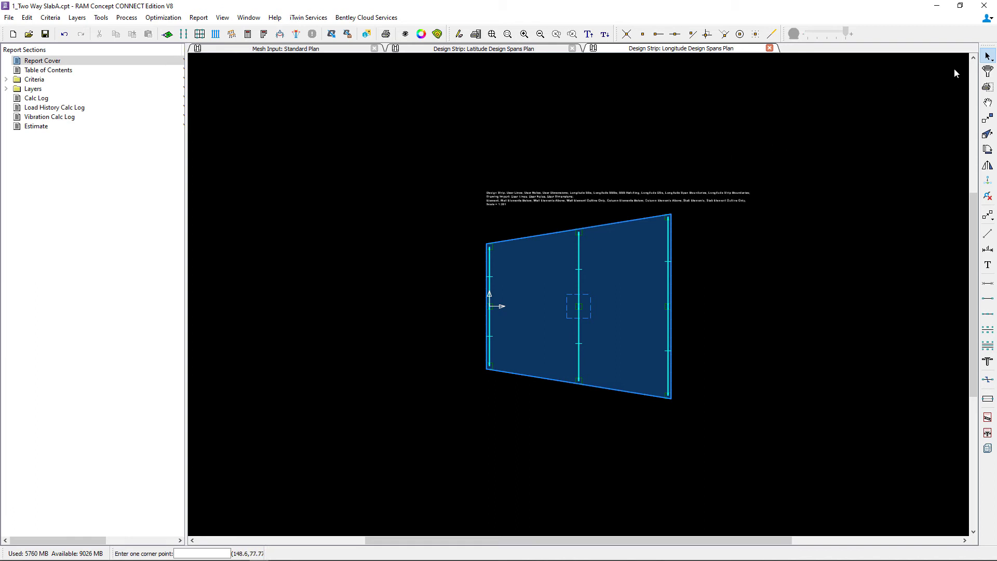
pyautogui.moveTo(685, 282)
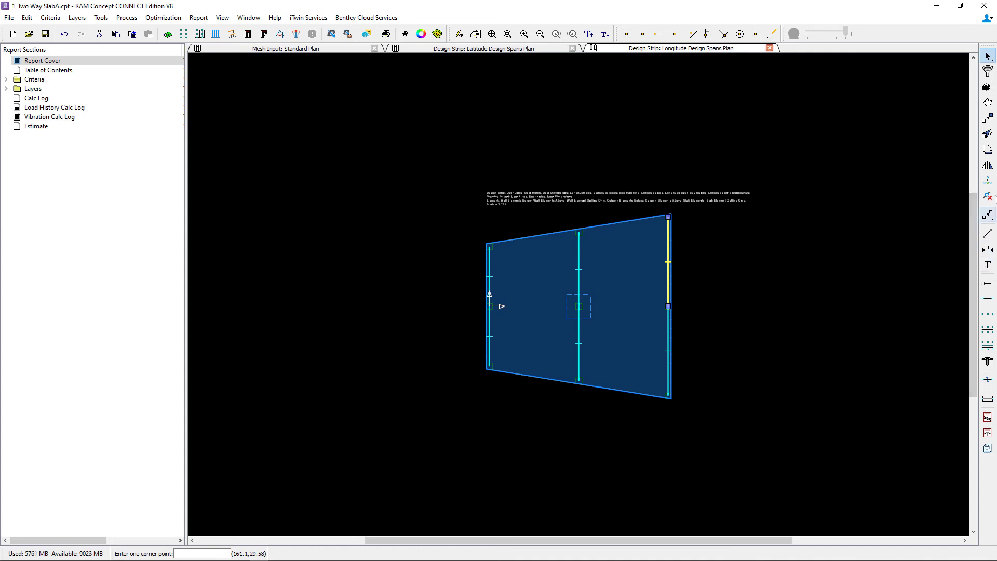
pyautogui.moveTo(988, 134)
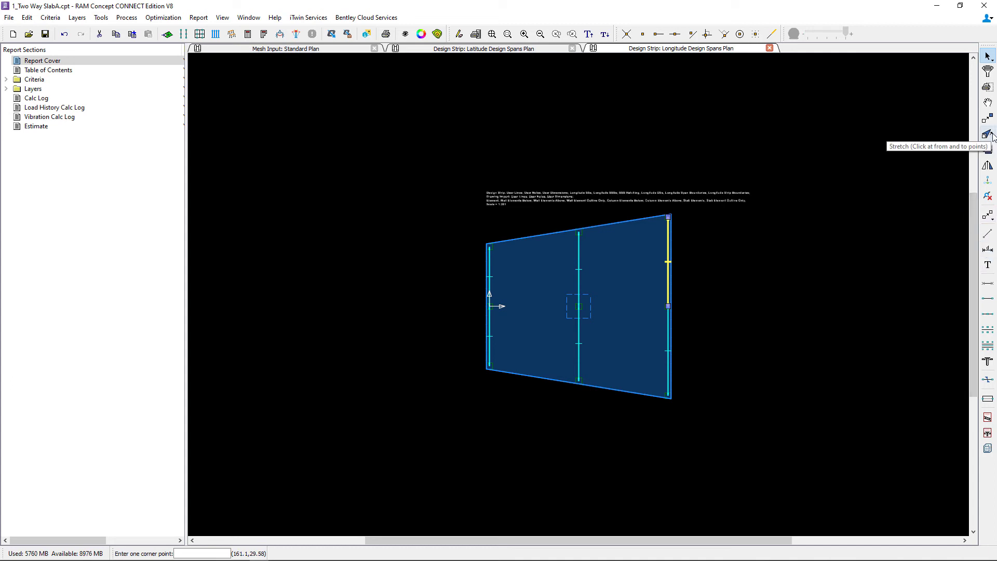
pyautogui.moveTo(868, 189)
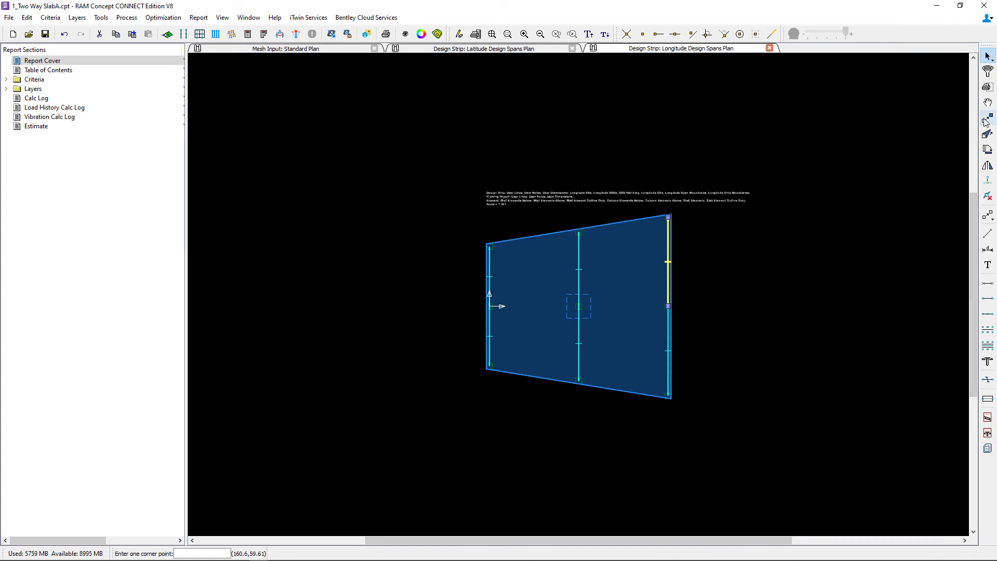
pyautogui.moveTo(987, 165)
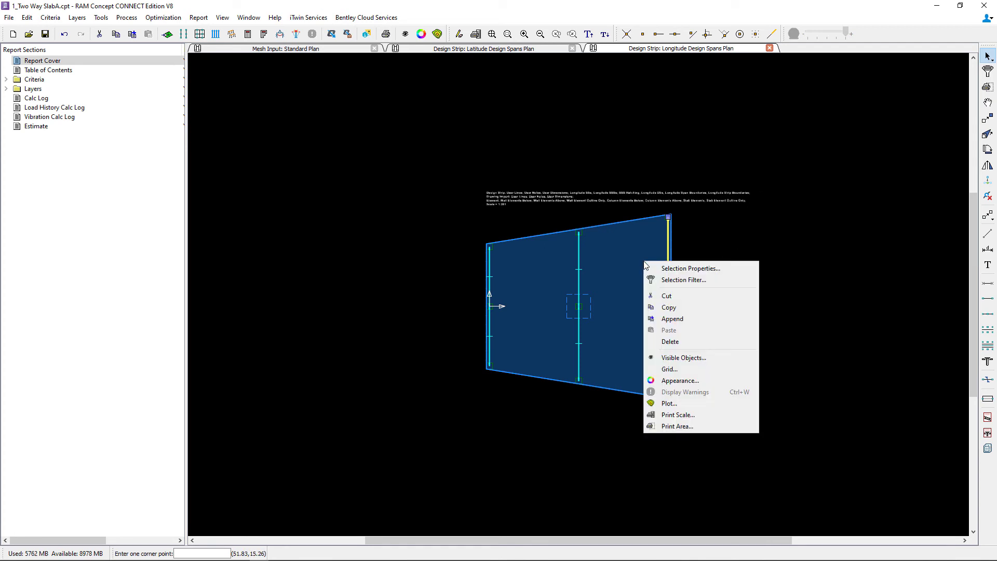
pyautogui.click(689, 268)
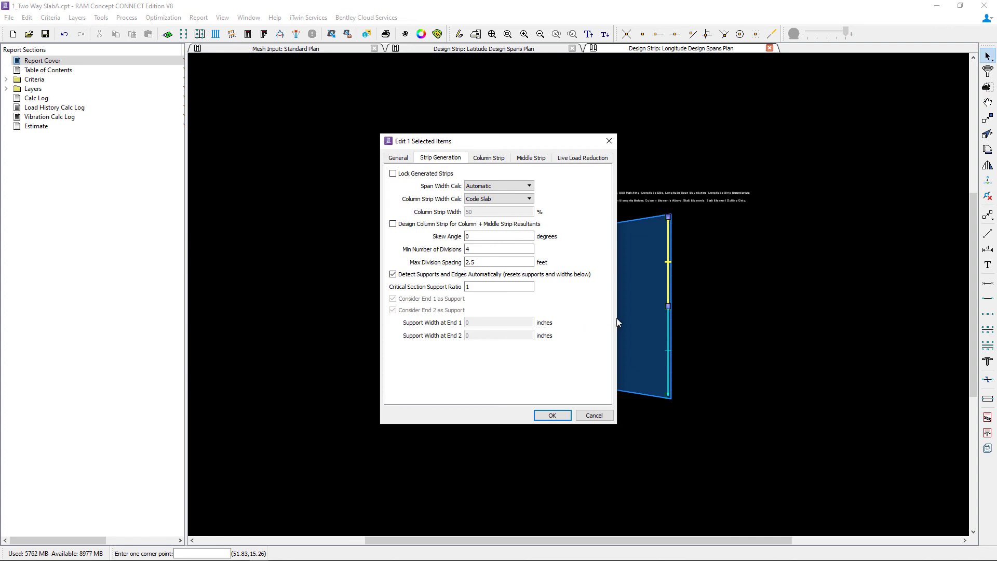
pyautogui.moveTo(596, 391)
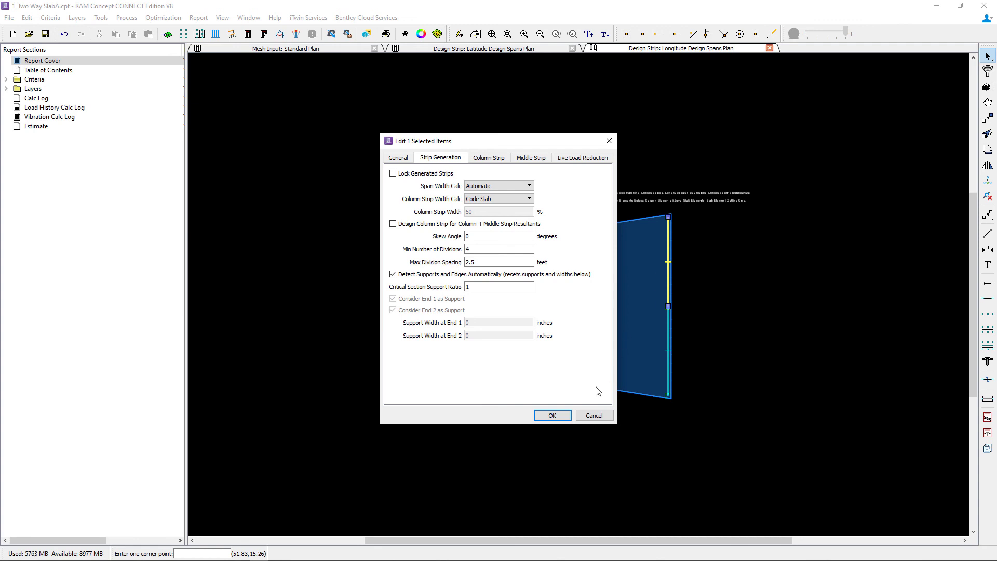
pyautogui.click(550, 415)
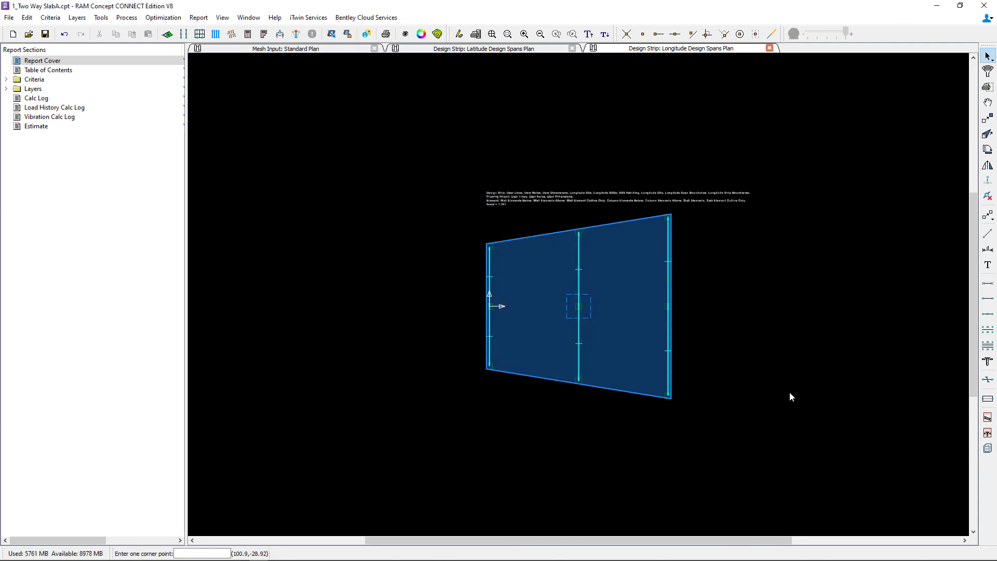